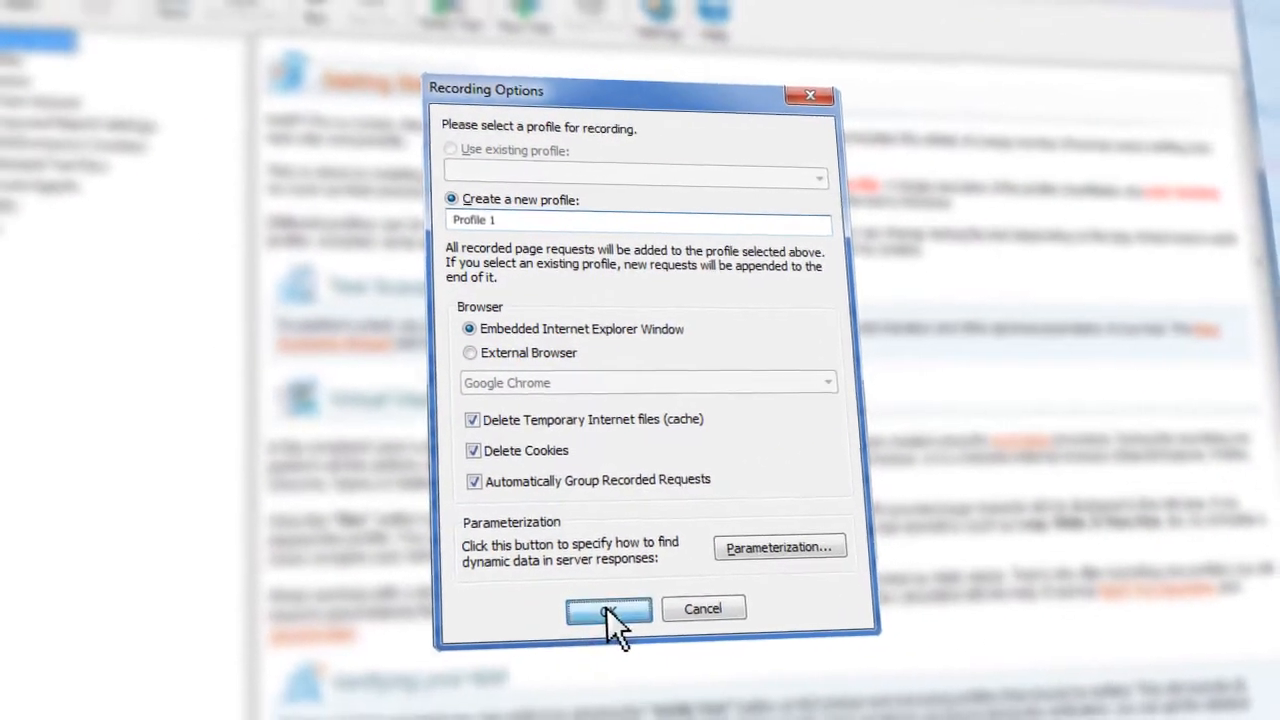
- Confirm the Recording Options to start capturing Profile 1 from the forum site
left_click(608, 608)
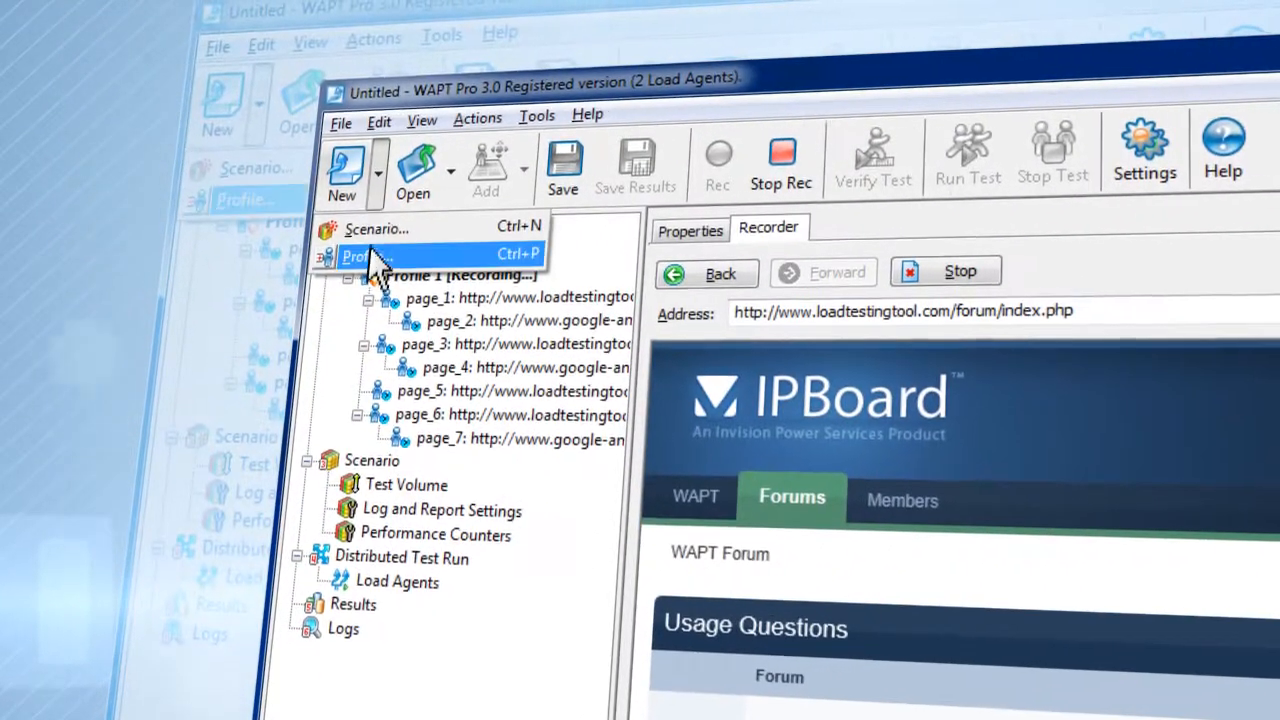
- Add another virtual user profile and set its fixed 5-user load and run duration
left_click(360, 256)
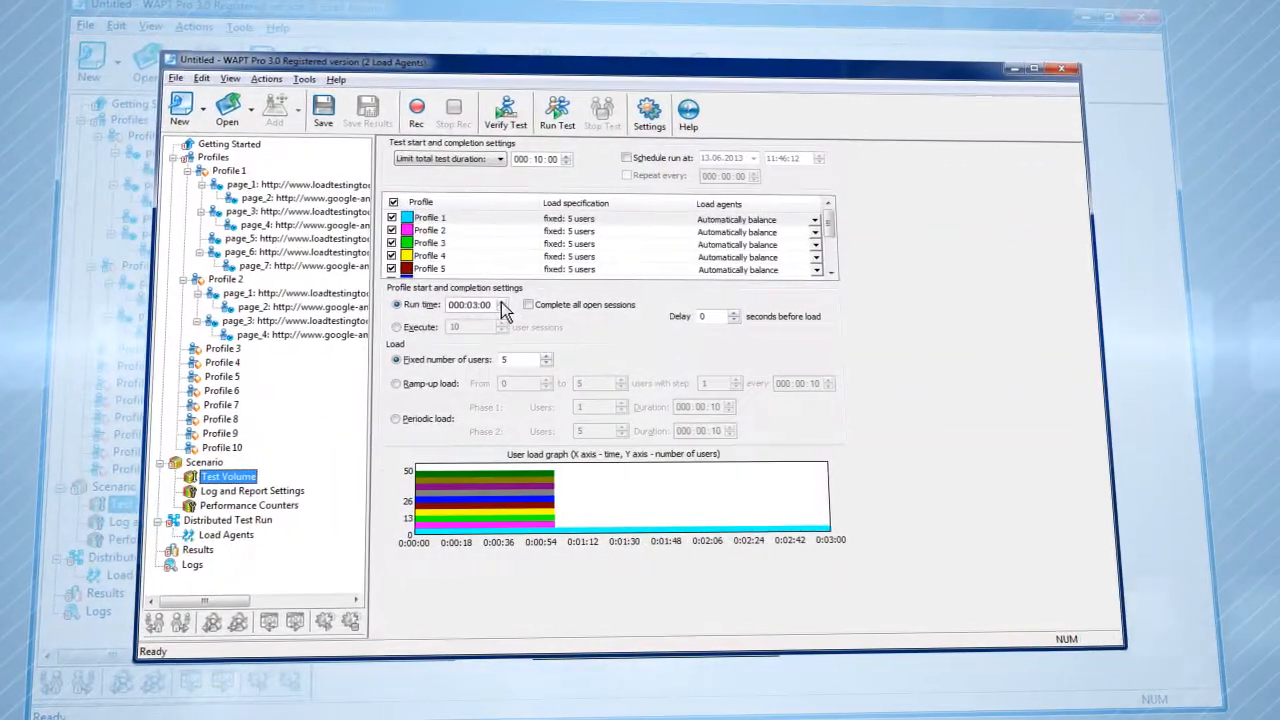
left_click(250, 488)
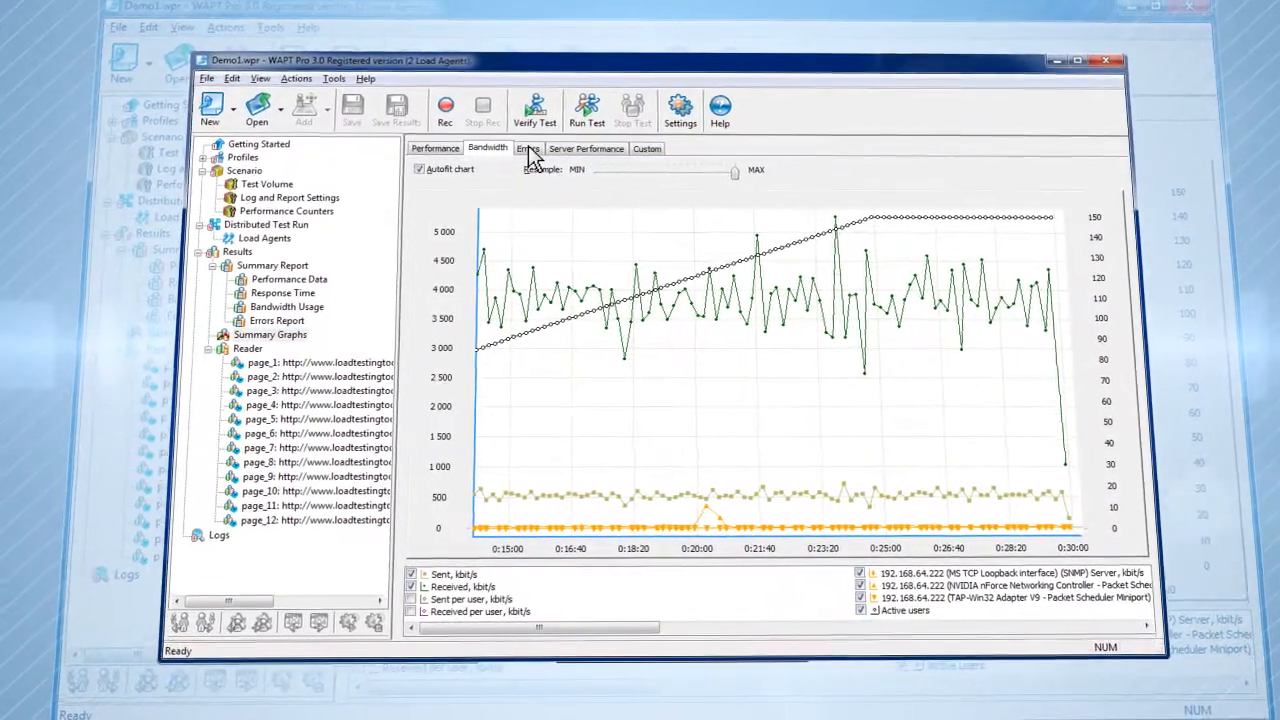
- View the Errors chart and then the Server Performance chart of CPU, memory and disk use
left_click(528, 148)
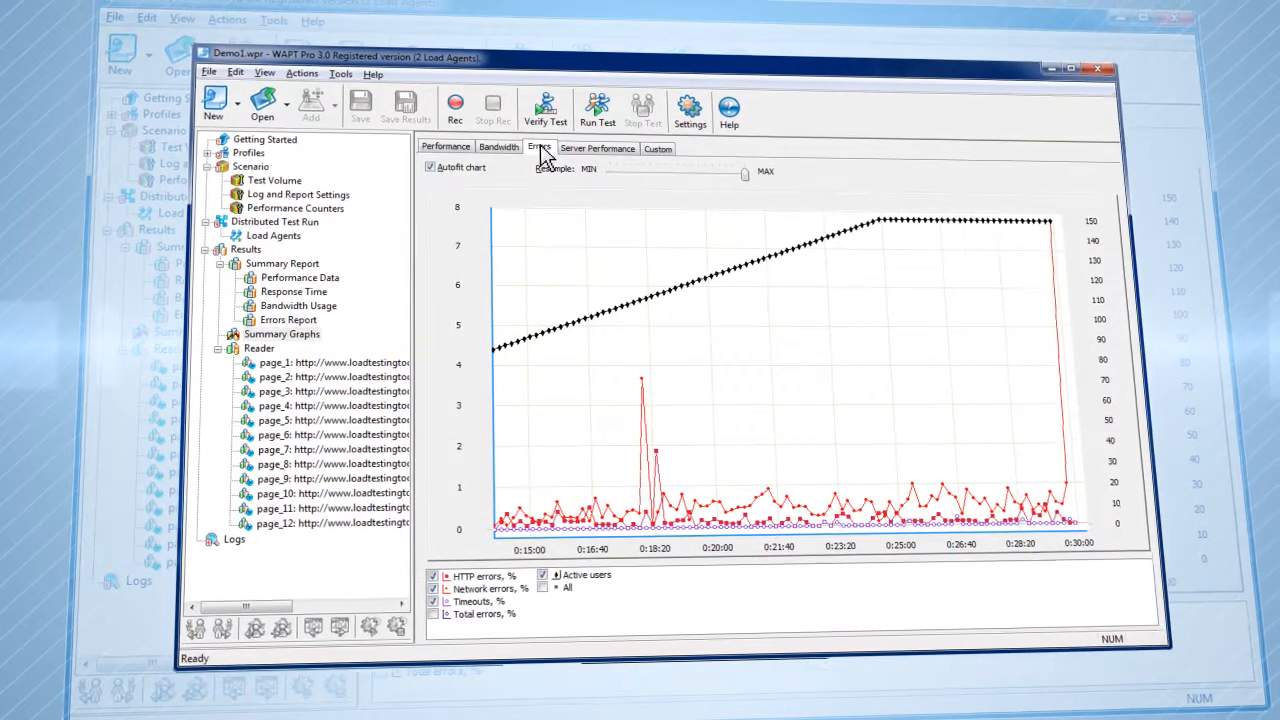
left_click(596, 148)
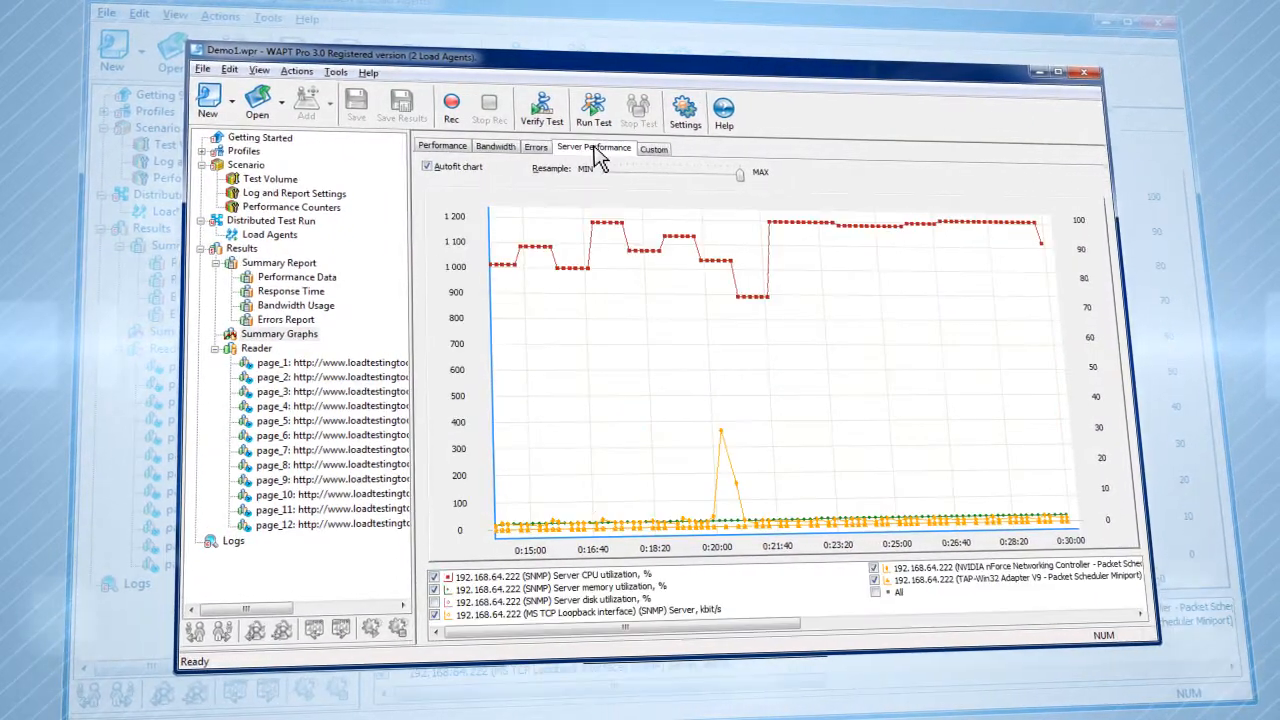